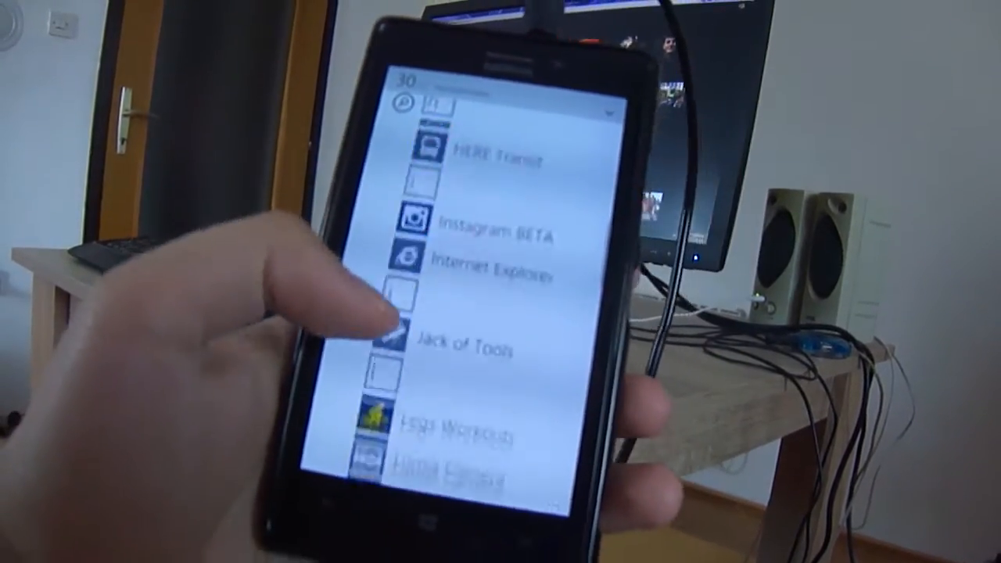
# - Scroll down the Windows Phone app list to find and launch Real Microphone
pyautogui.scroll(-3)
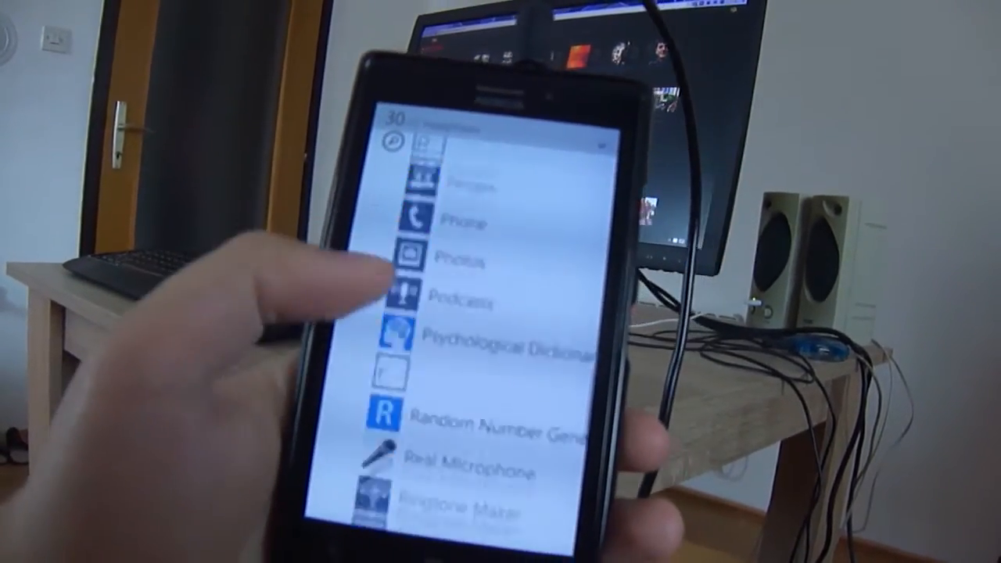
pyautogui.scroll(-3)
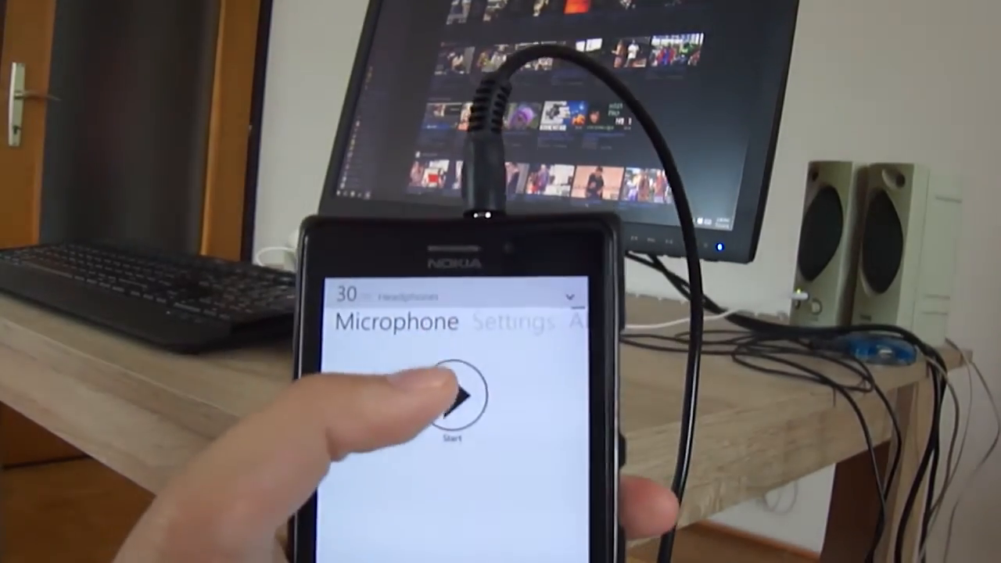
# - Start the live microphone on the Microphone tab so Start becomes Stop
pyautogui.click(460, 399)
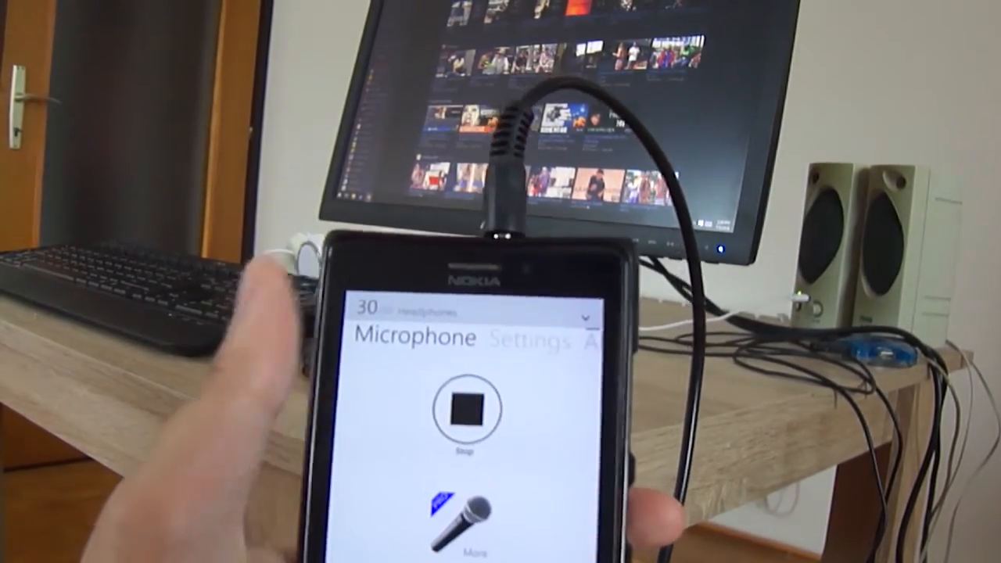